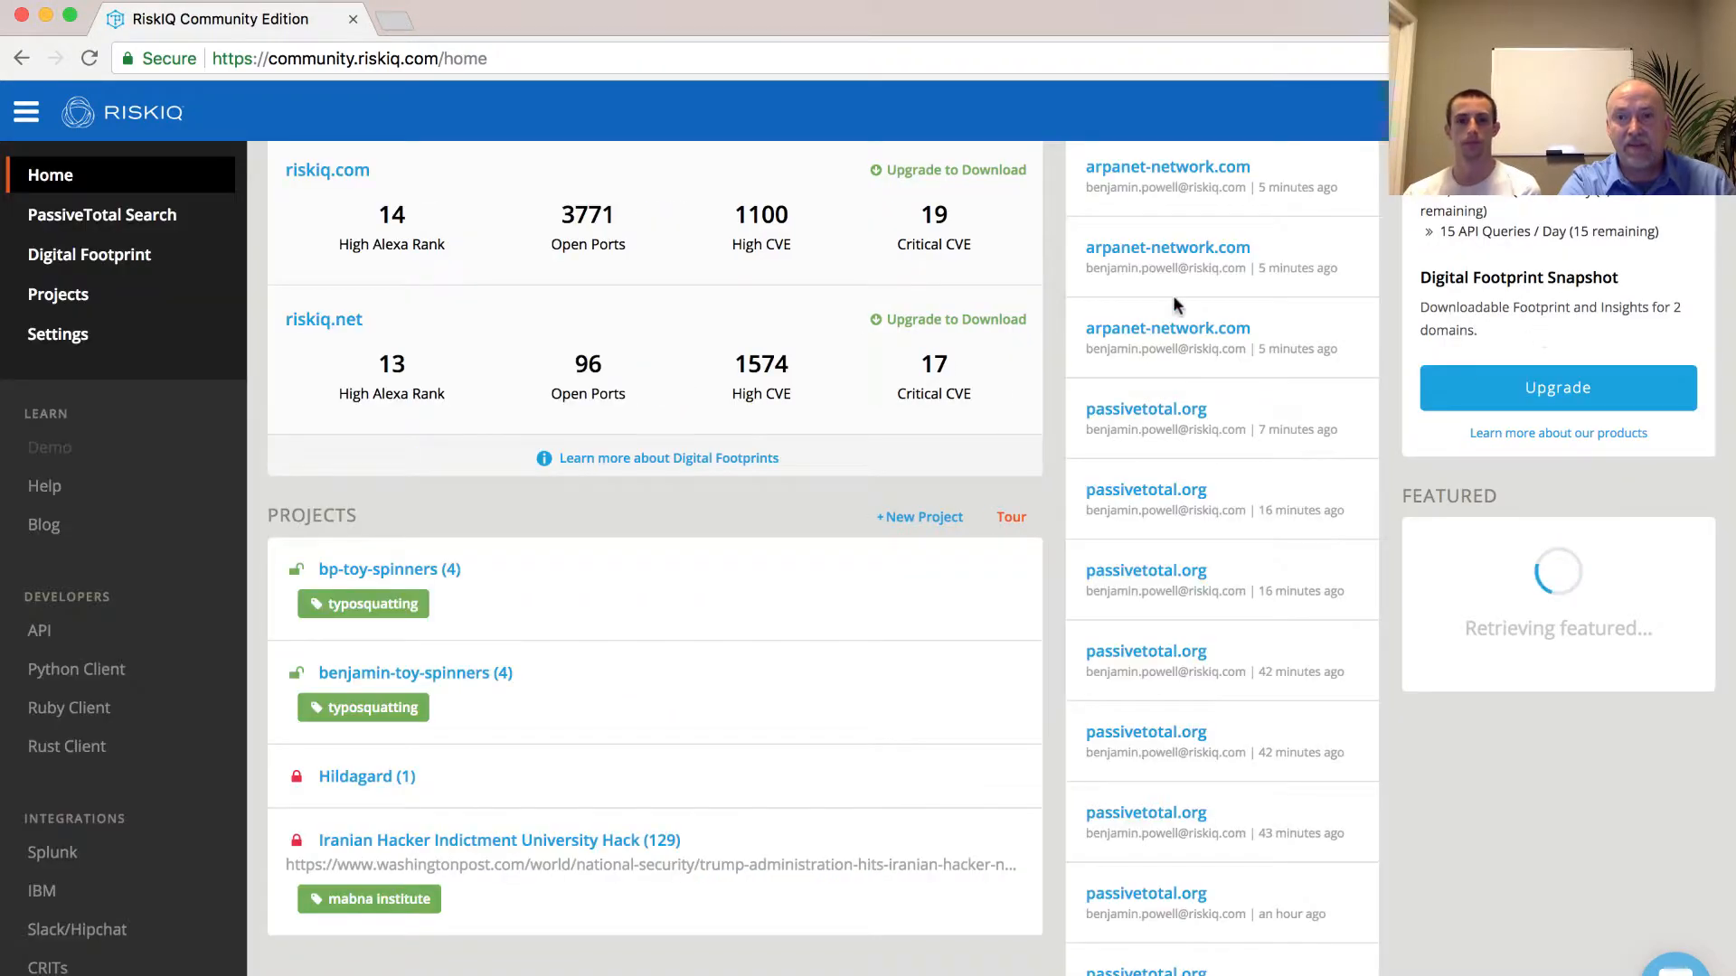
Open passivetotal.org from recent searches and view its OSINT tab listing ten tagged source links.
left_click(1146, 408)
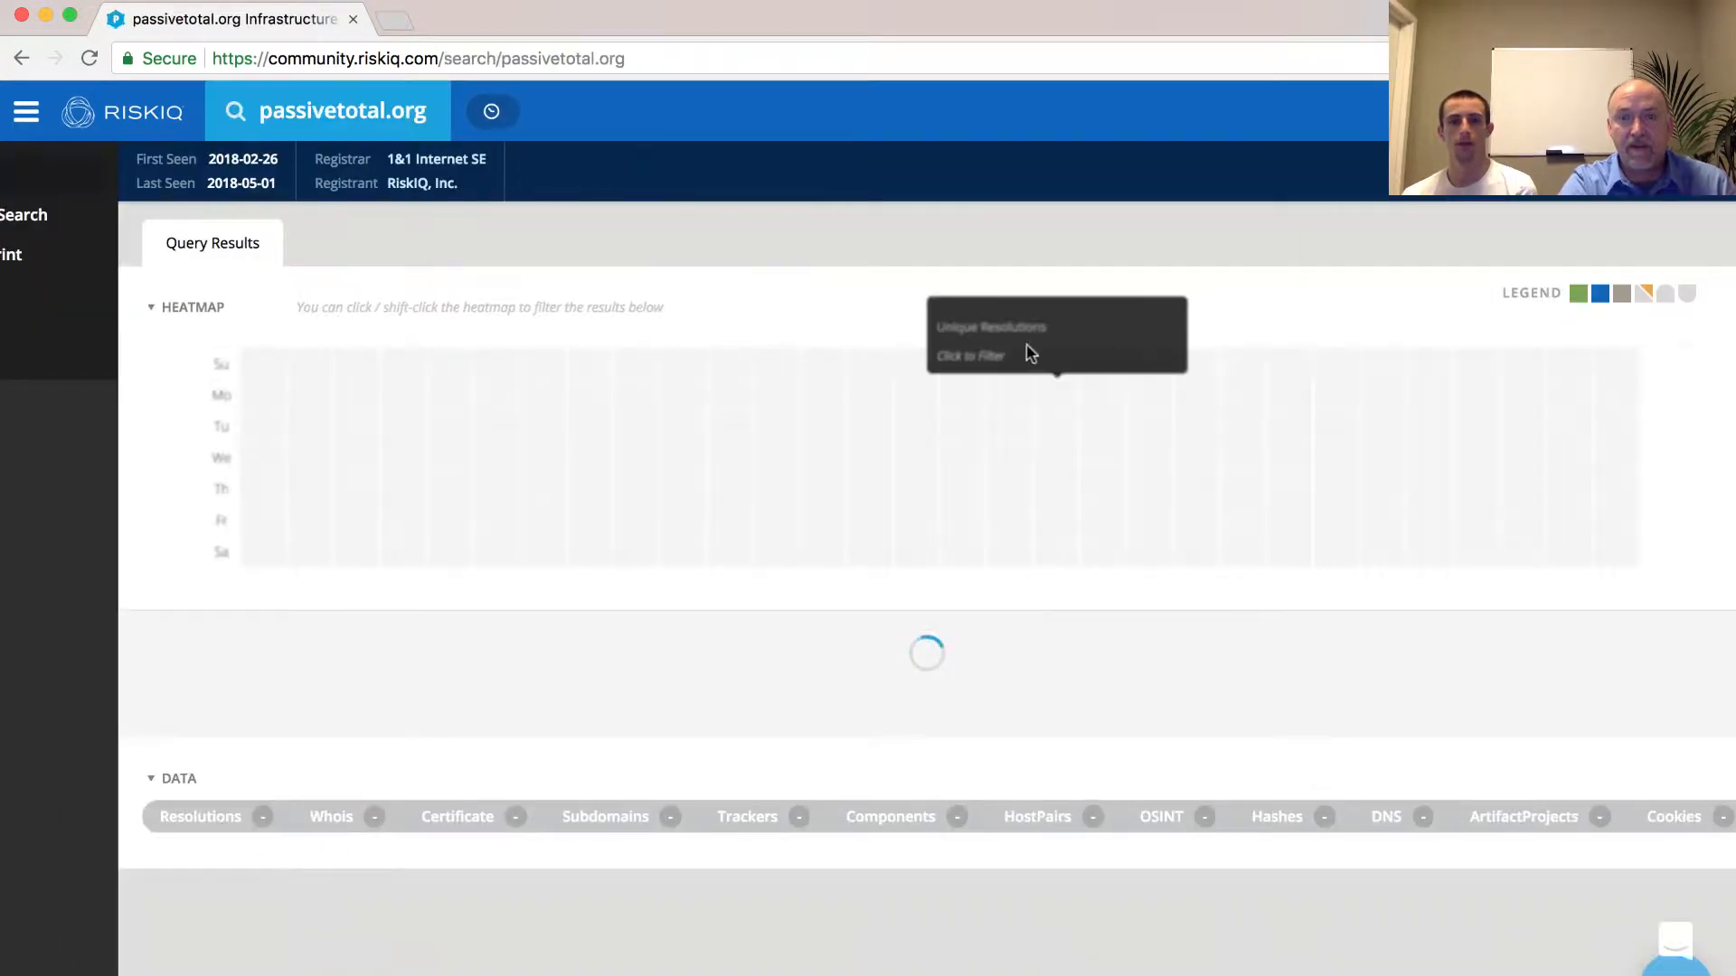
left_click(24, 111)
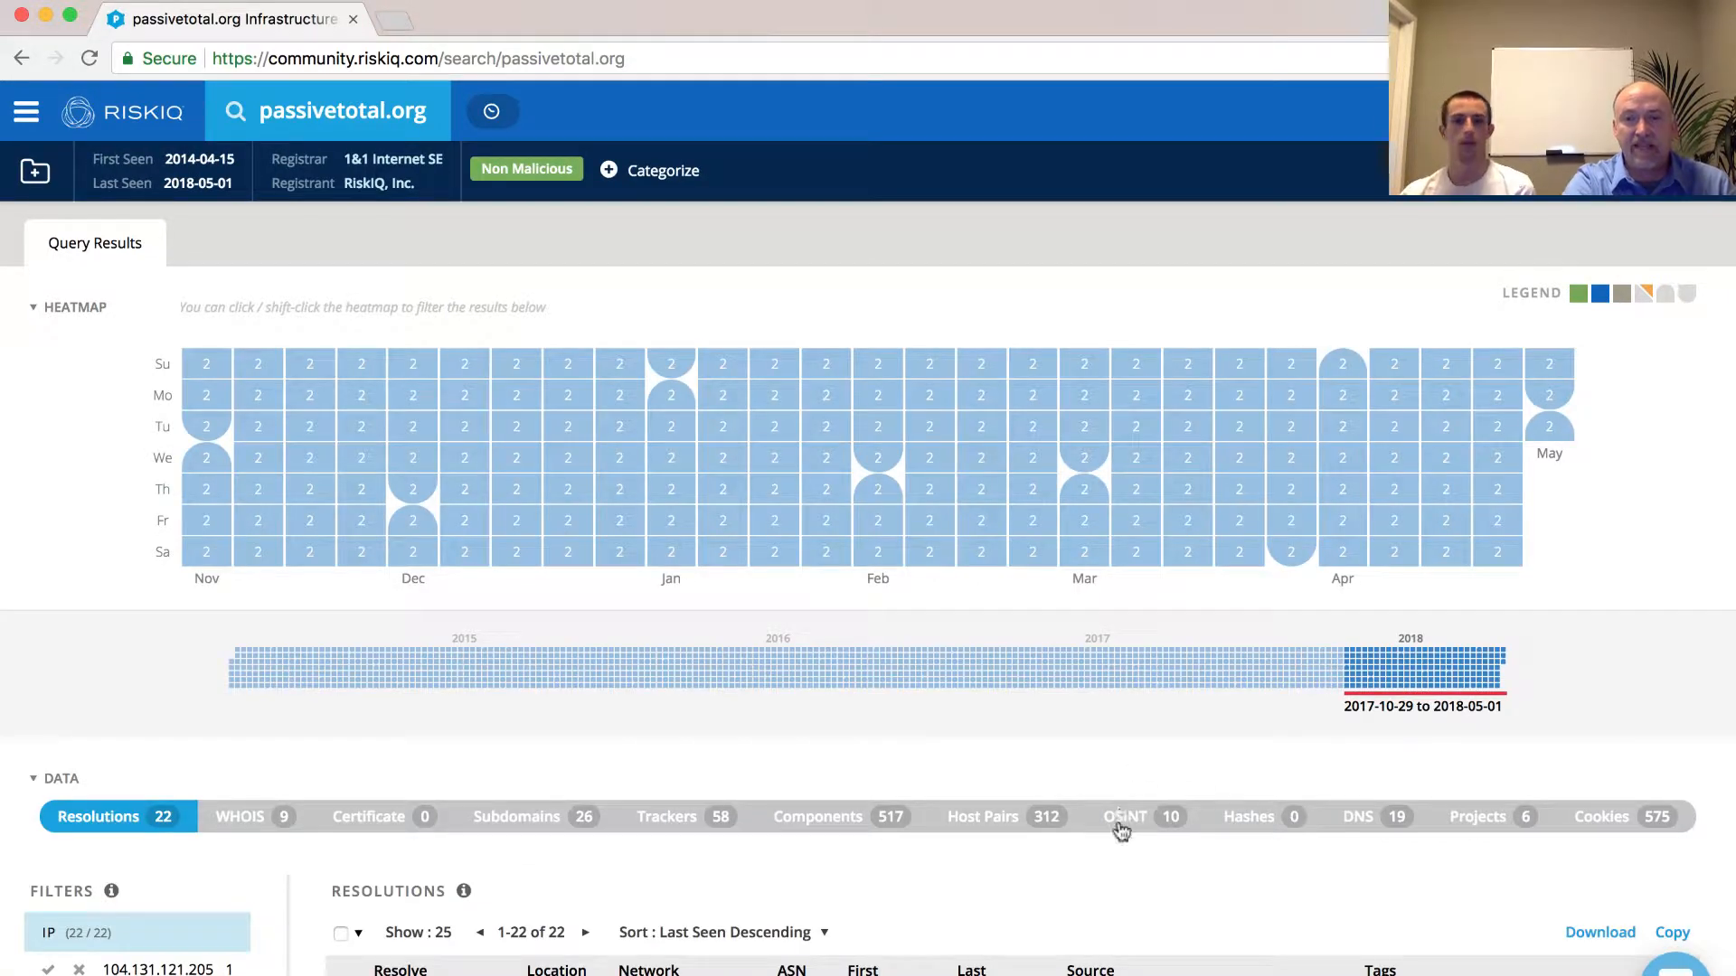
left_click(1123, 817)
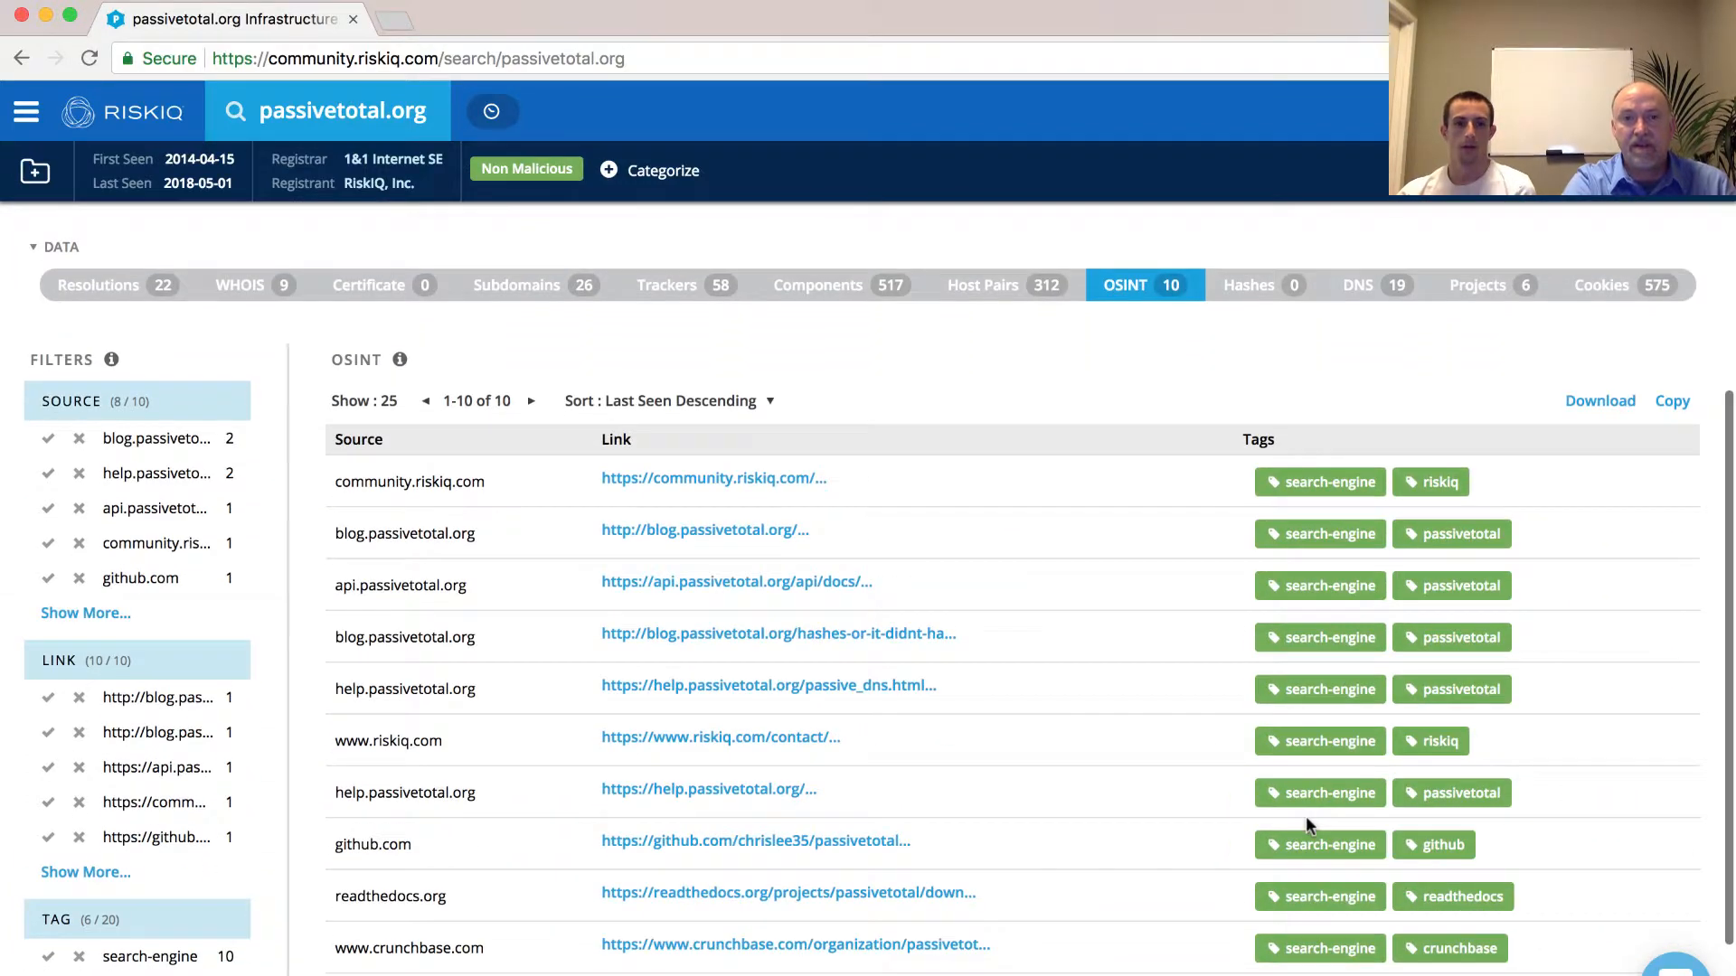